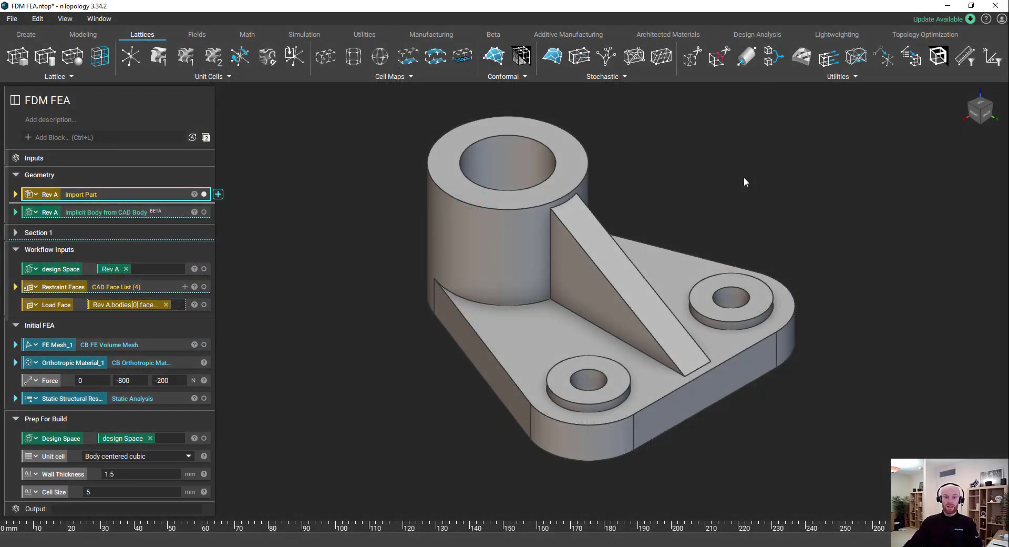
mouse_move(523, 162)
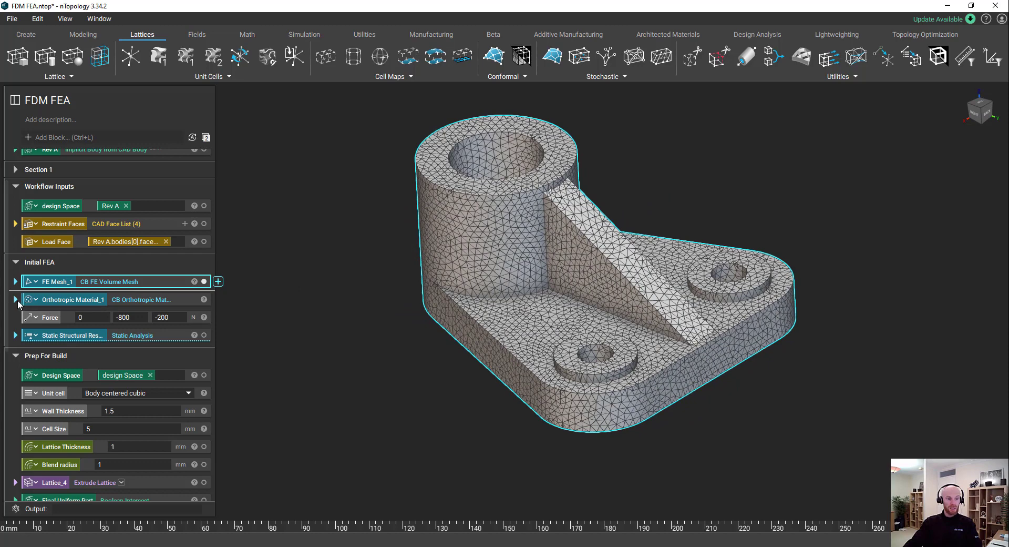
mouse_move(60, 297)
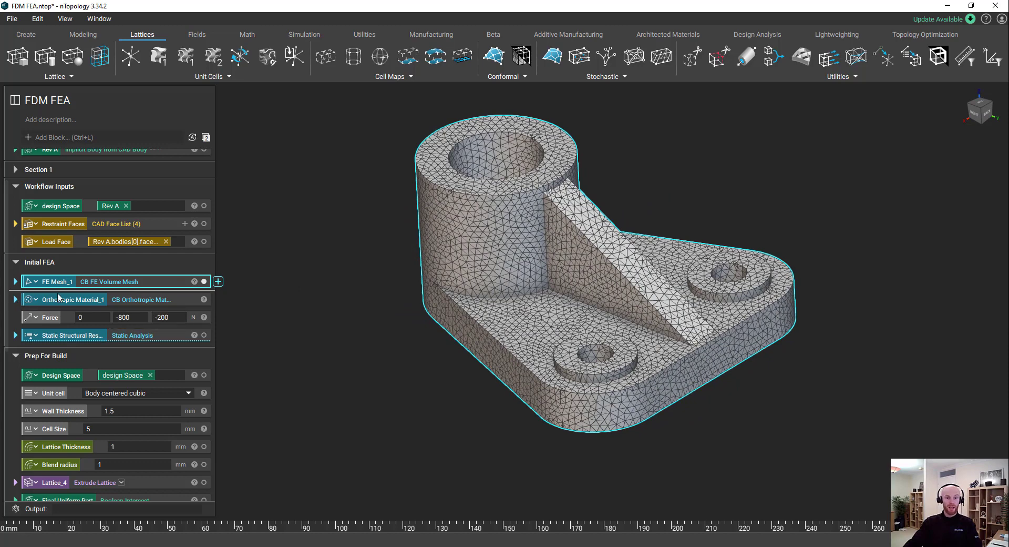
Display the bracket's orthotropic static von Mises stress map, peaking around 12 MPa.
left_click(15, 300)
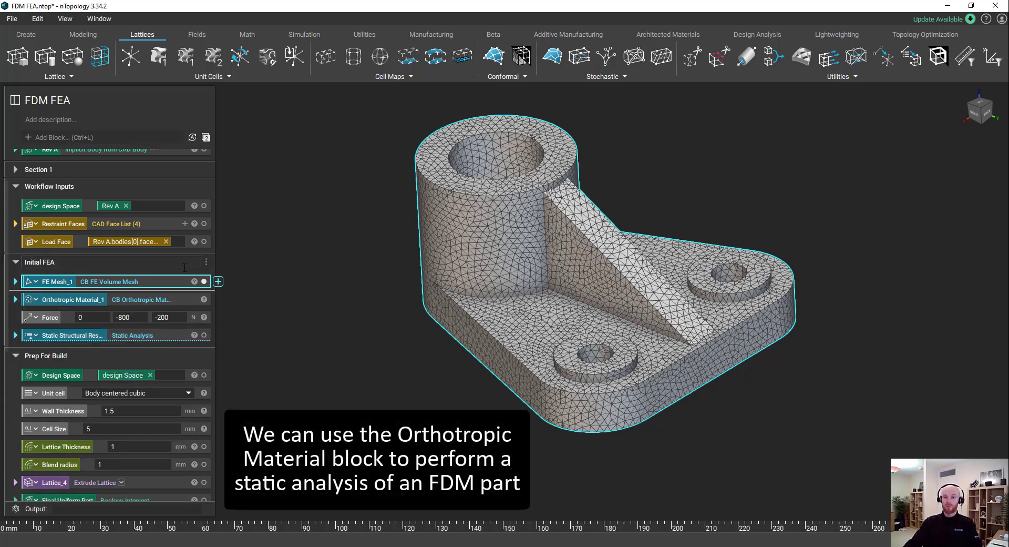
left_click(71, 334)
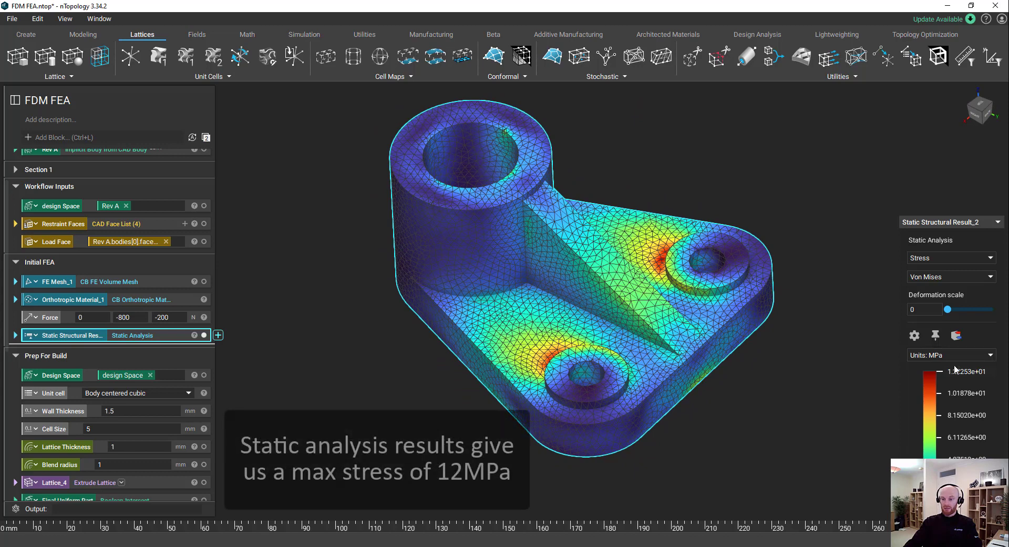
mouse_move(370, 275)
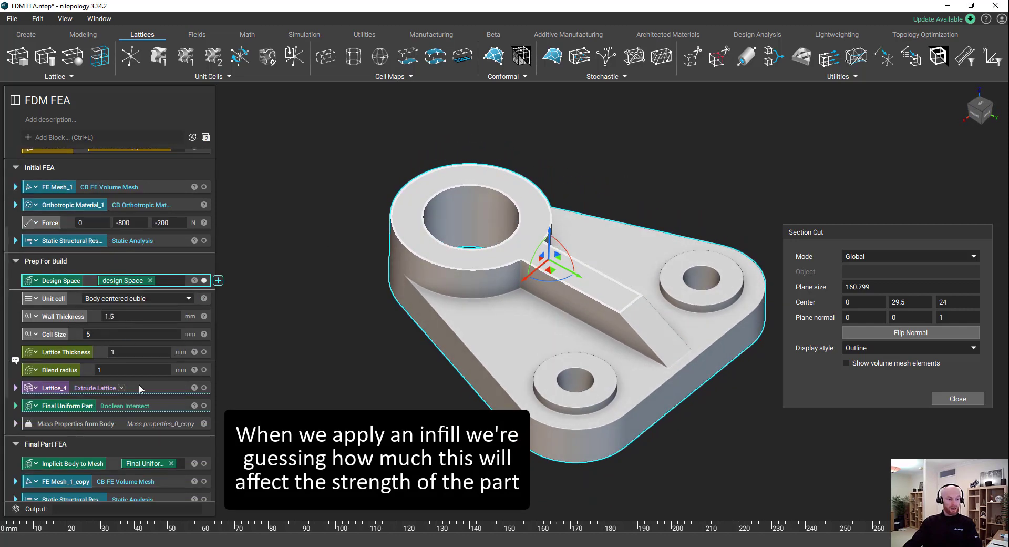
Show the lattice-infilled final uniform part in section and its roughly 15 MPa stress map.
left_click(64, 405)
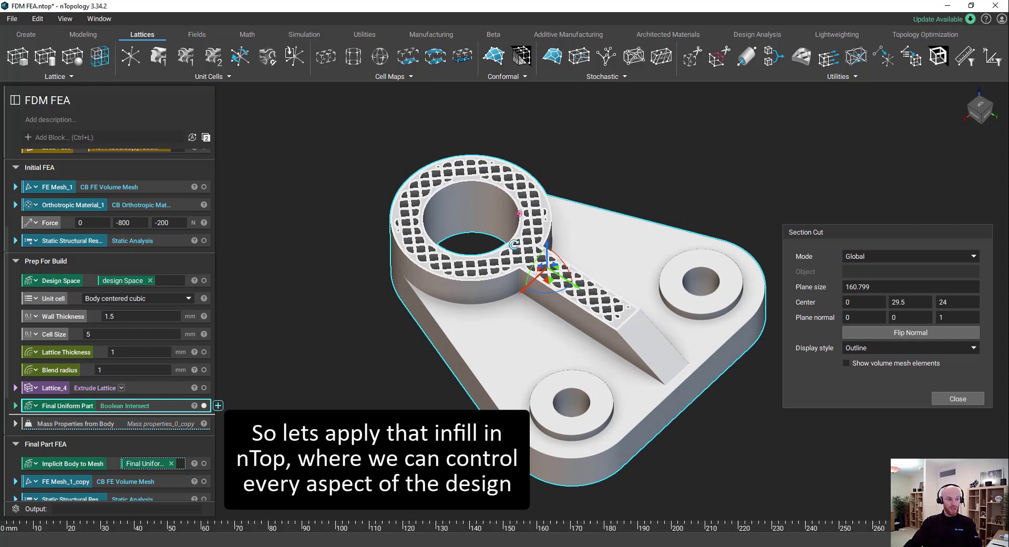
mouse_move(71, 321)
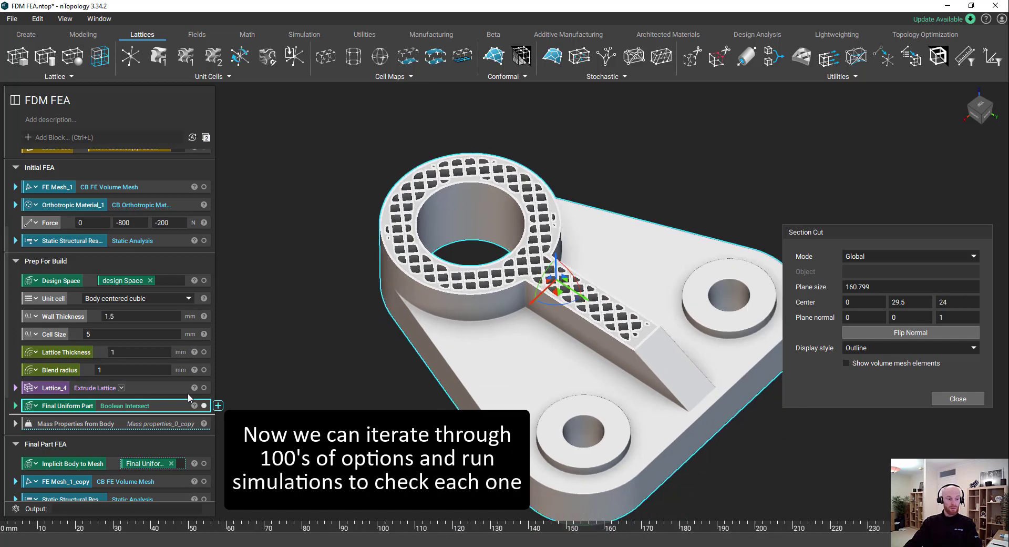
mouse_move(272, 339)
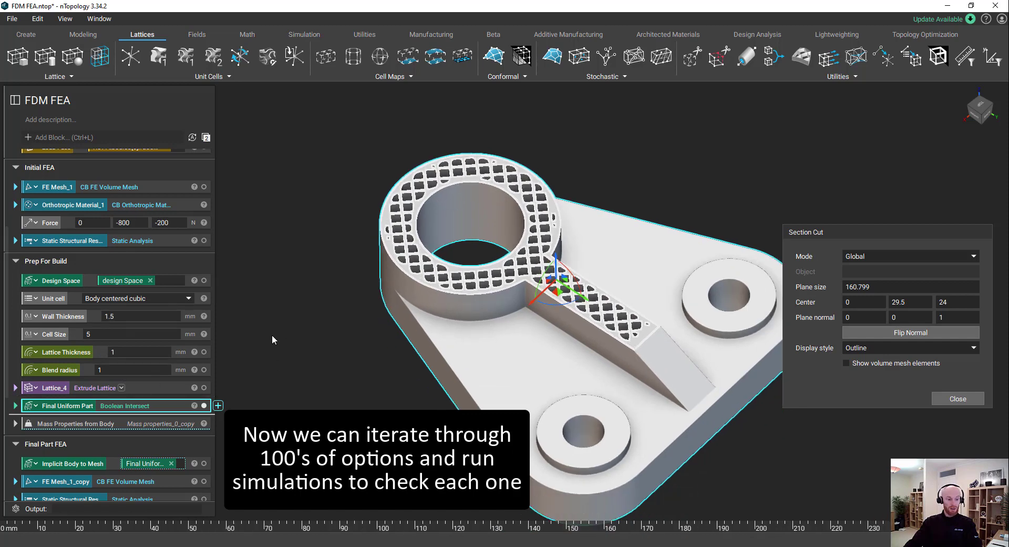
scroll("down", 3)
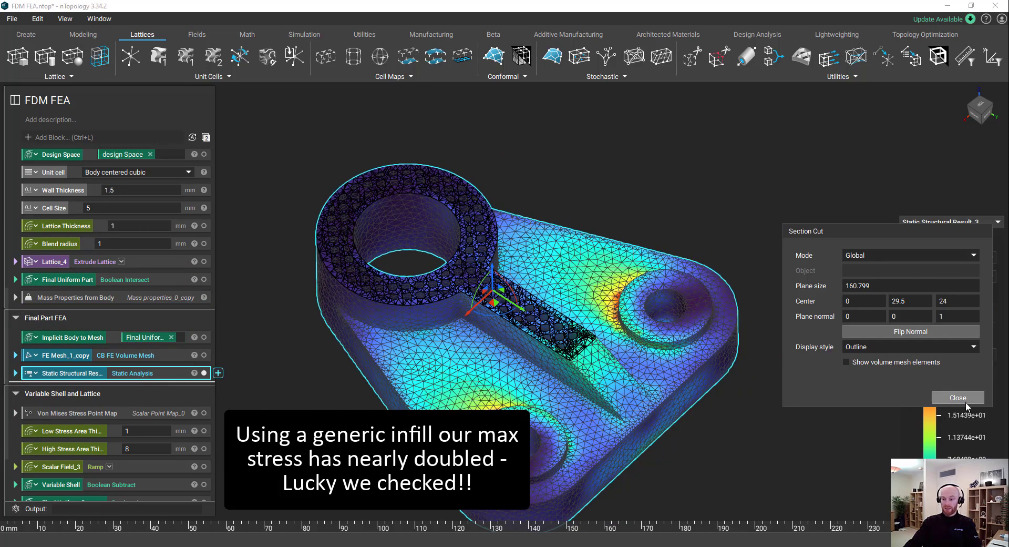
Close the section cut to reveal the whole infilled bracket peaking near 22.7 MPa.
left_click(957, 397)
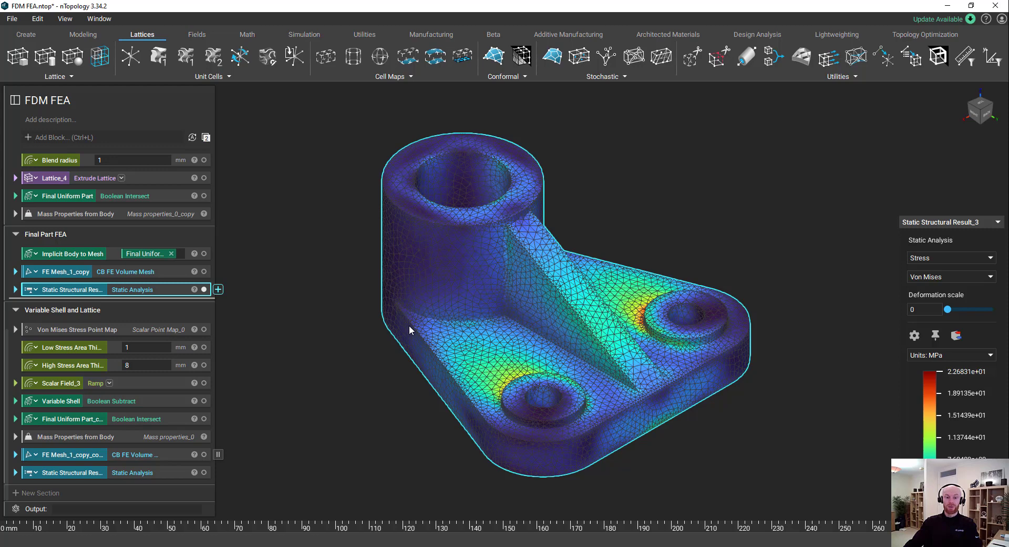
mouse_move(452, 232)
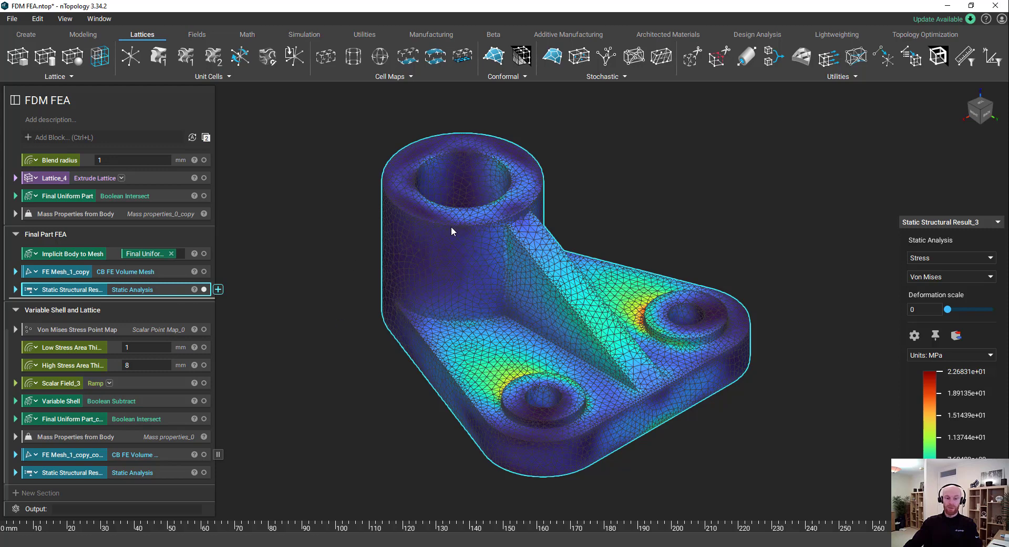
mouse_move(690, 379)
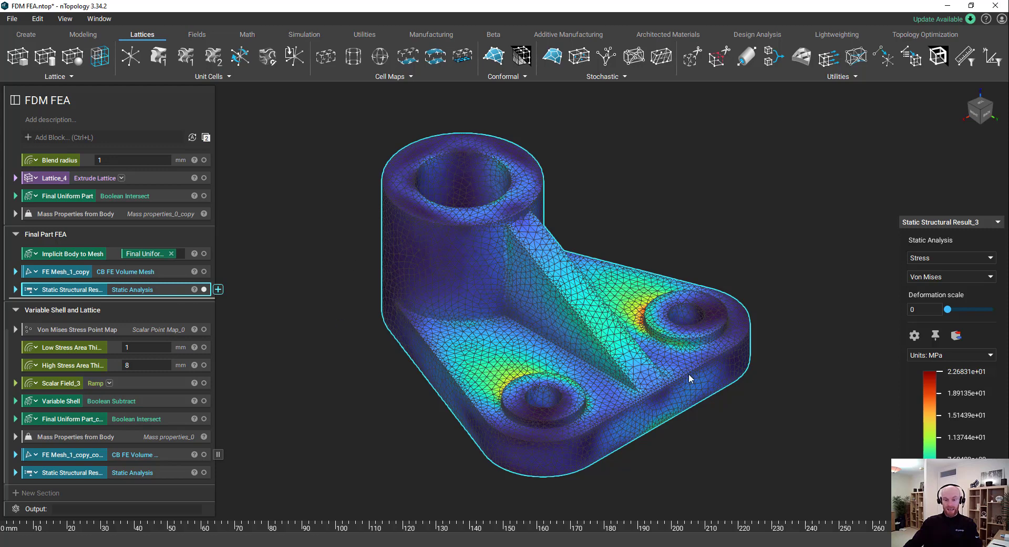
mouse_move(396, 258)
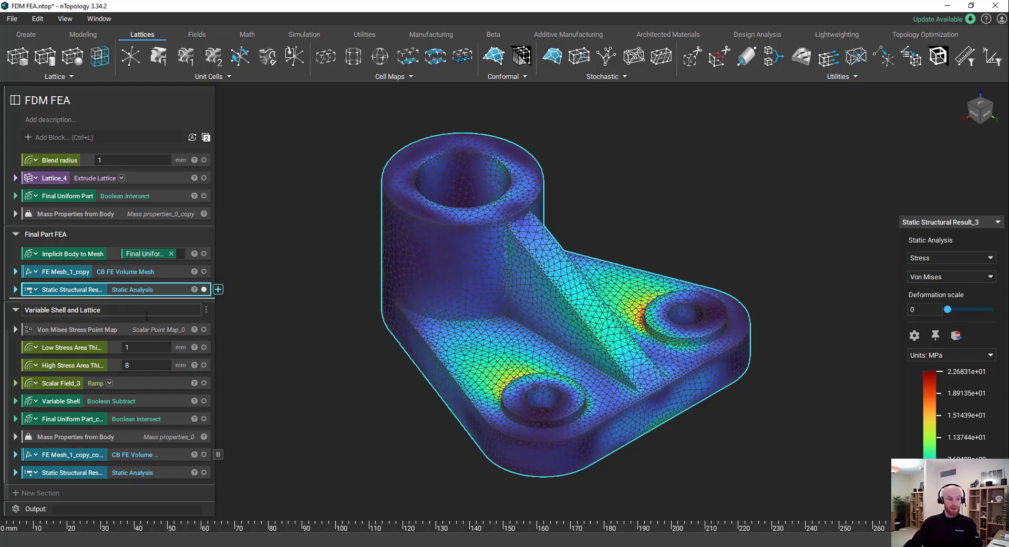
Show the Variable Shell part, raise the section plane through it, then close the cut.
left_click(77, 329)
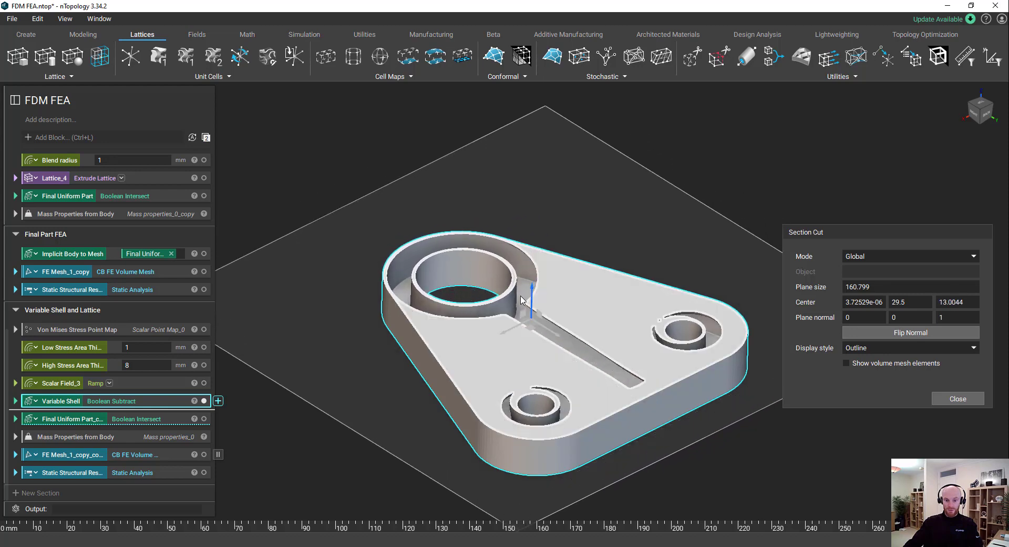
left_click_drag(530, 289, 530, 325)
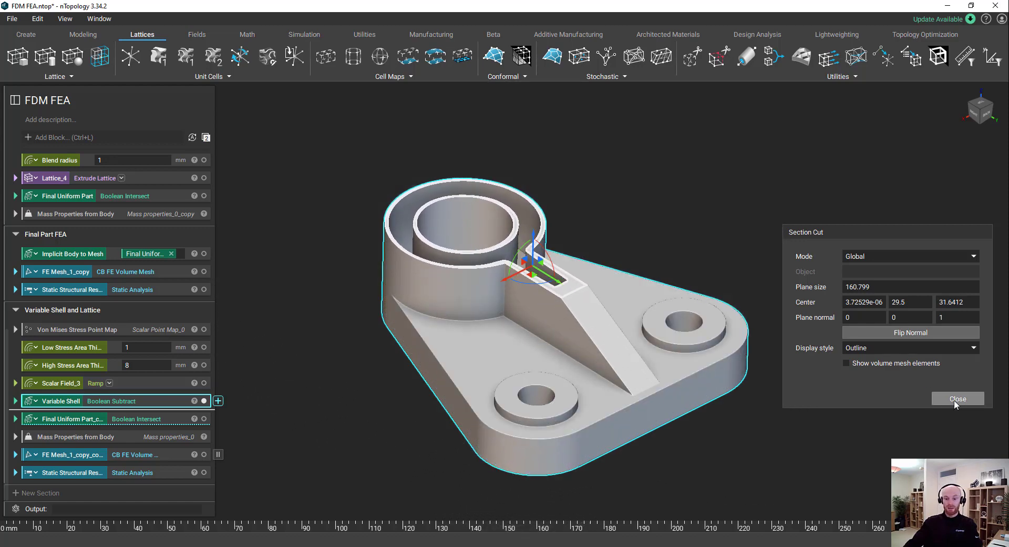
left_click(958, 398)
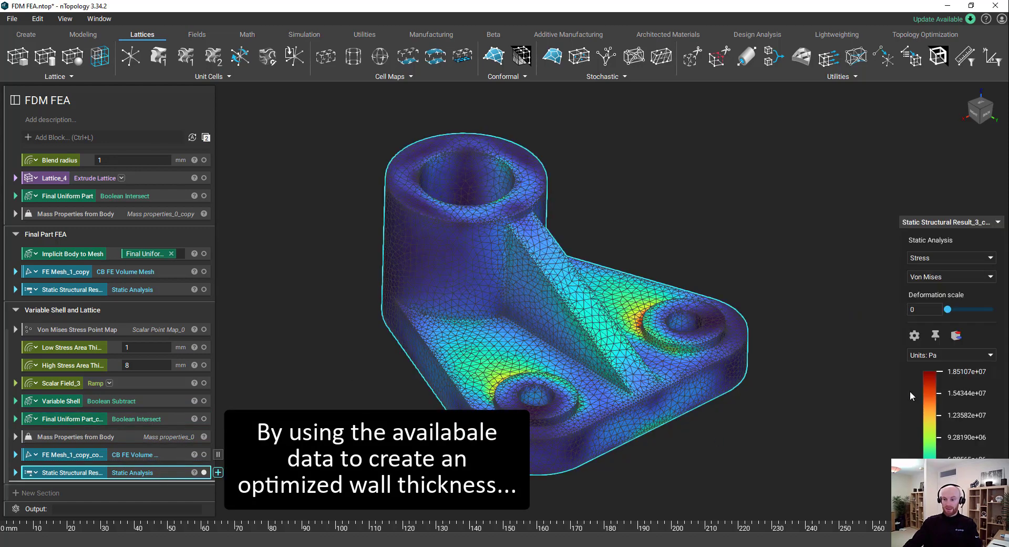
Show the shelled bracket's von Mises stress in megapascals, peaking near 18.5 MPa.
left_click(950, 354)
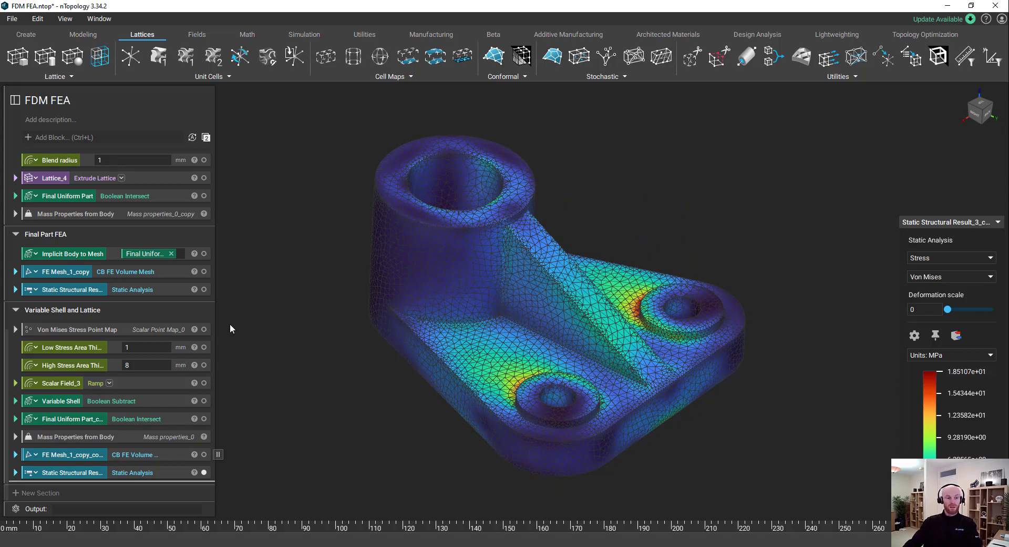
mouse_move(737, 185)
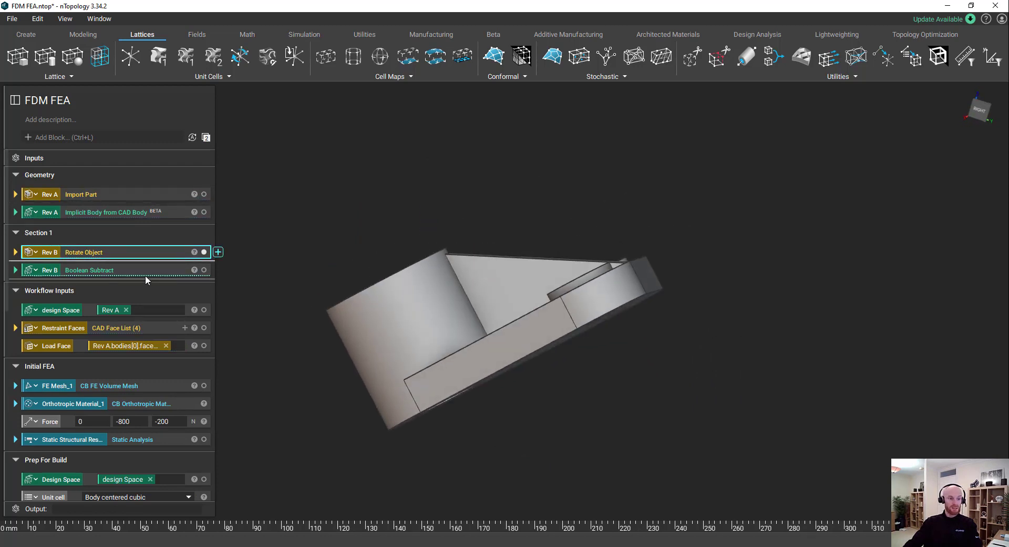
Show the rotated Rev B bracket with the hole subtracted through its rib.
left_click(89, 270)
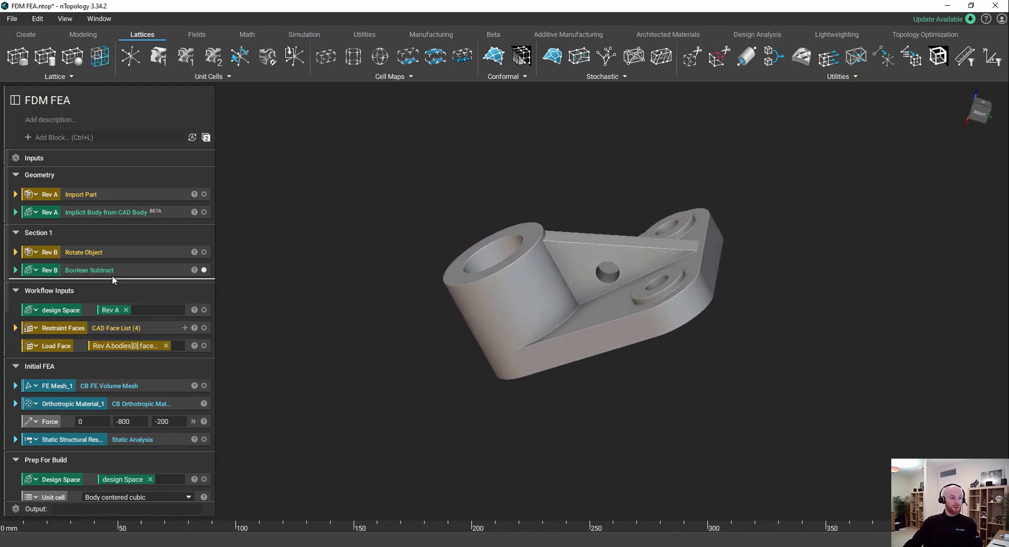
left_click(90, 270)
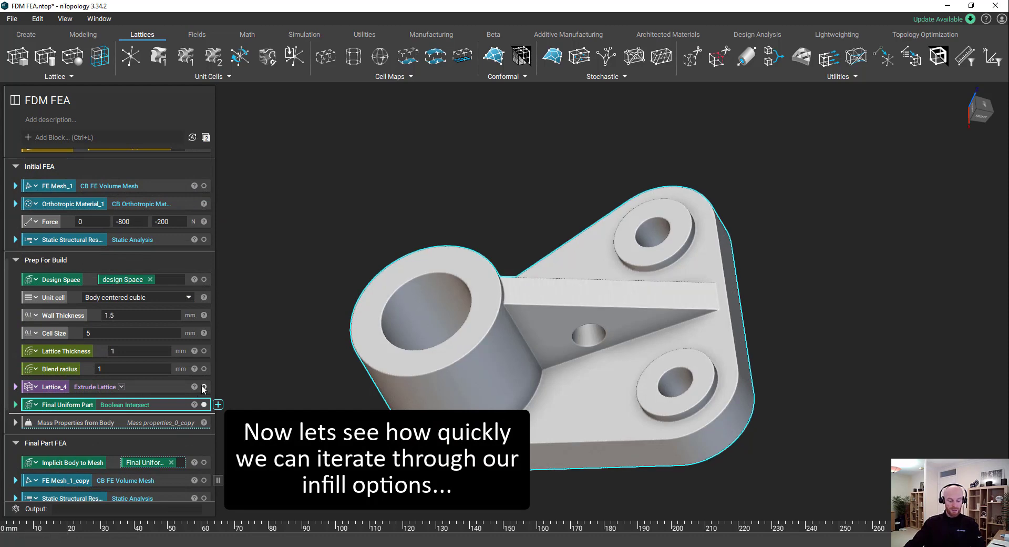
Section the final uniform part to expose its infill and bring up the unit cell choices.
left_click(204, 388)
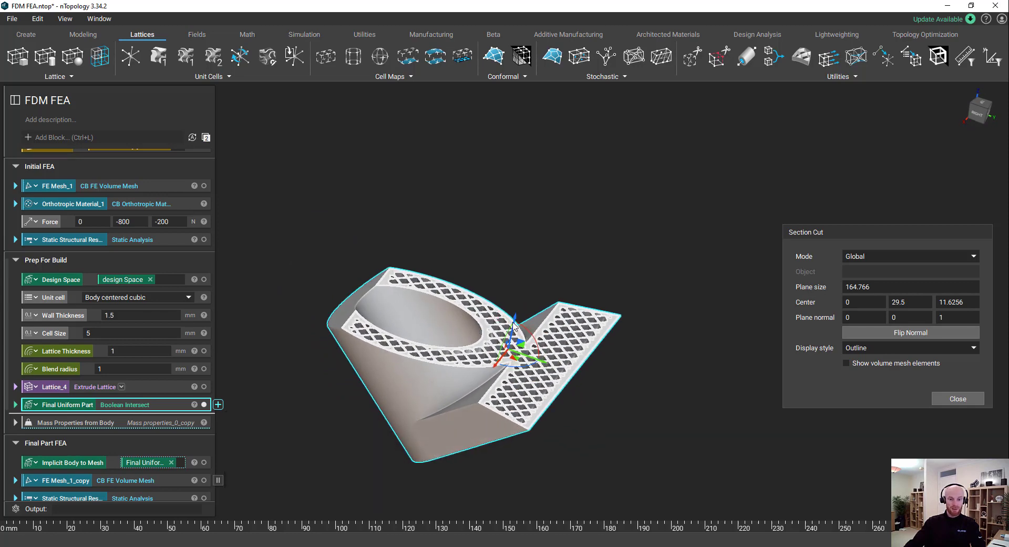
left_click_drag(515, 328, 550, 325)
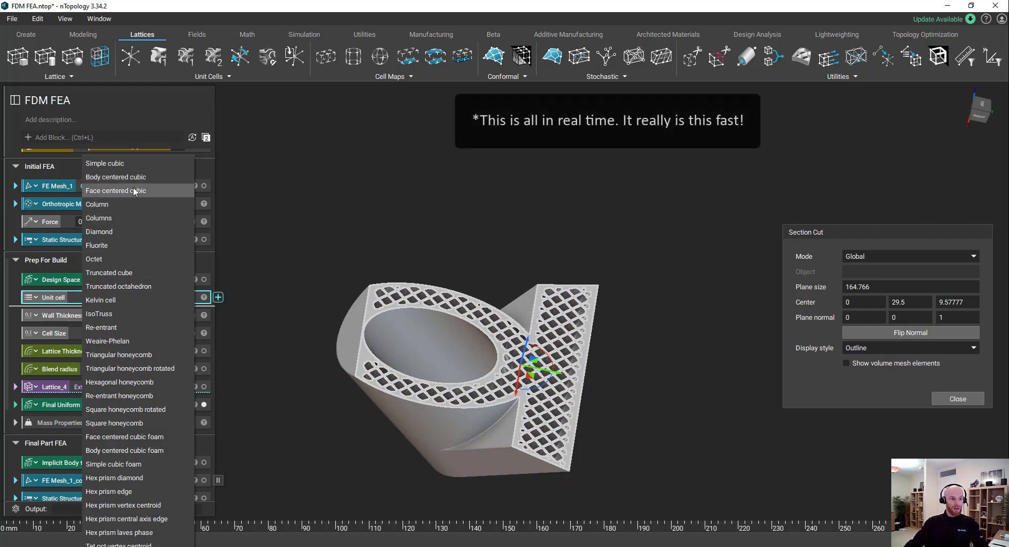
left_click(115, 190)
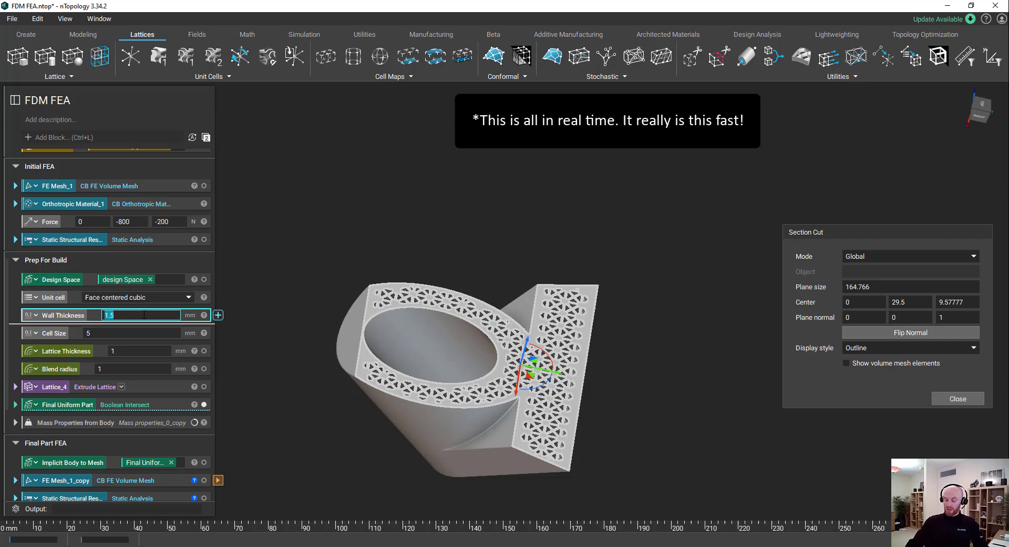
Give the face-centred cubic infill 2 mm walls, 8 mm cells, 0.5 mm struts, 2 mm blend radius.
type("2")
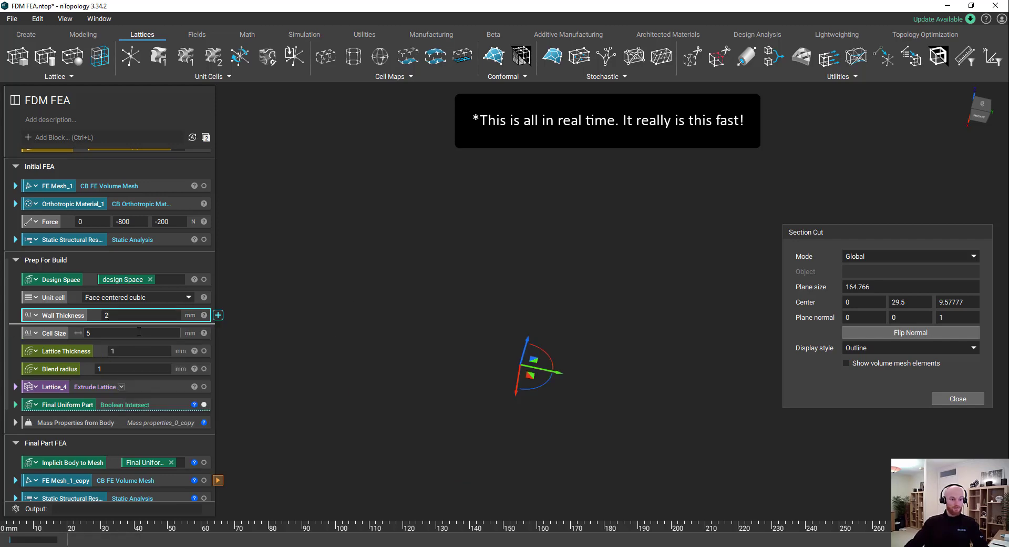
type("8")
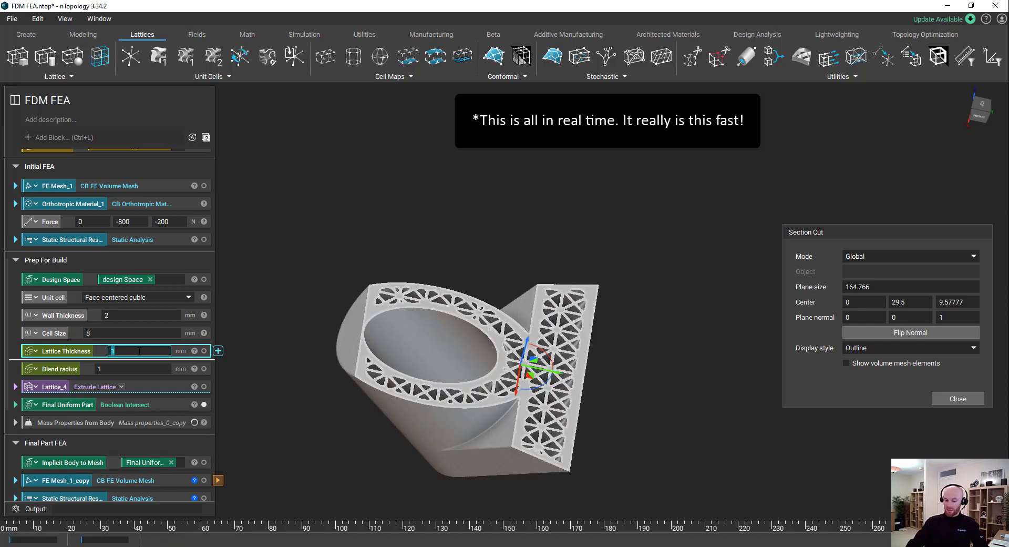
type(".5")
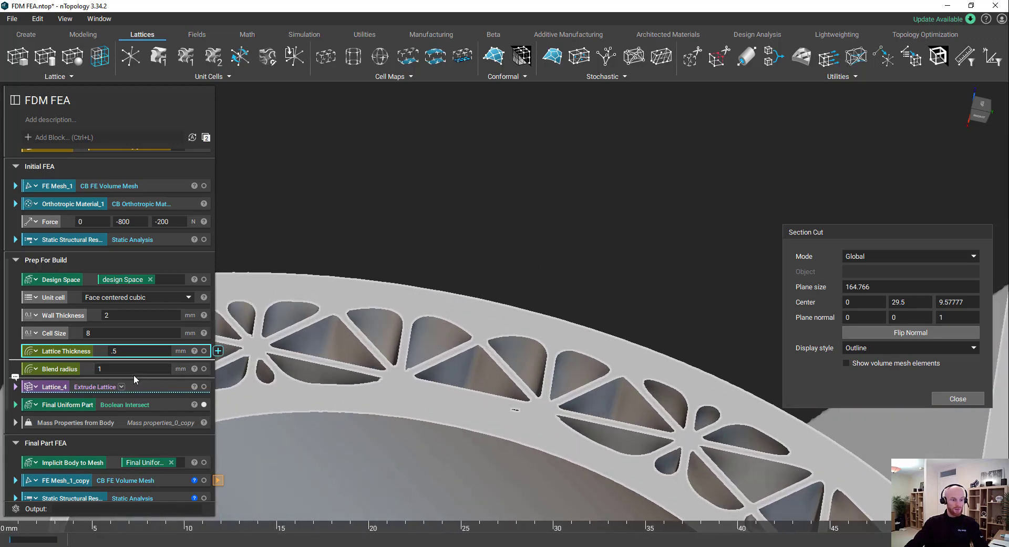
left_click(131, 369)
type("2")
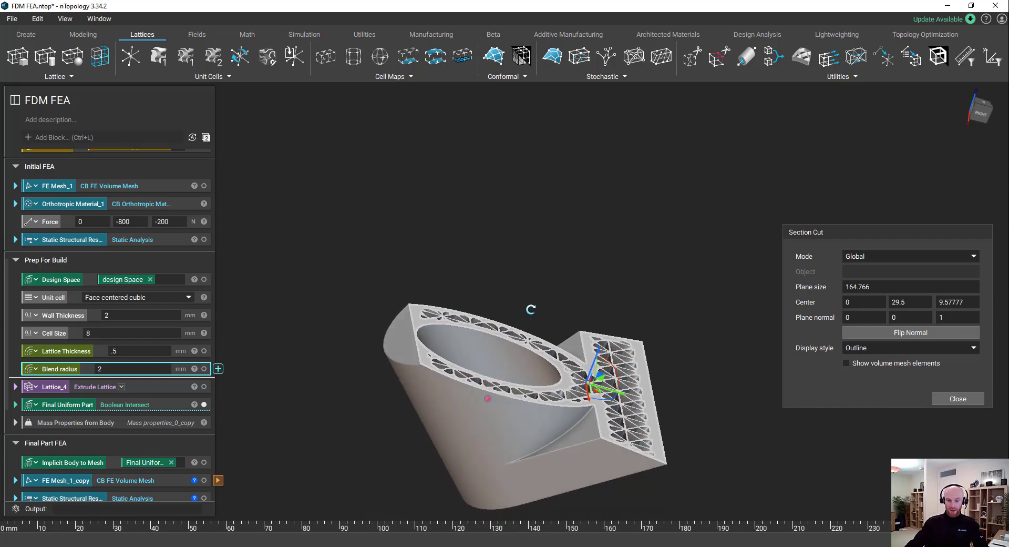
left_click_drag(531, 309, 482, 418)
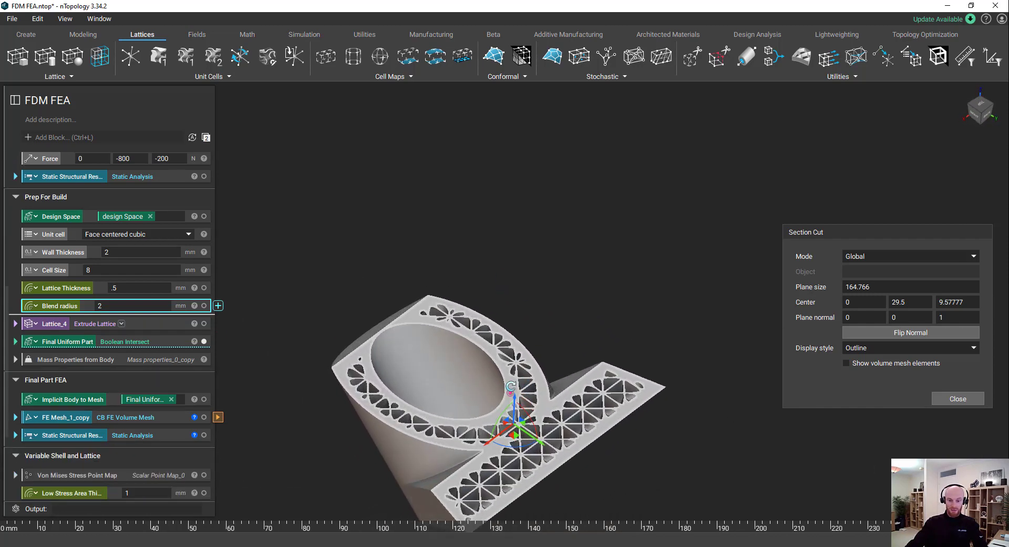
left_click_drag(508, 386, 524, 399)
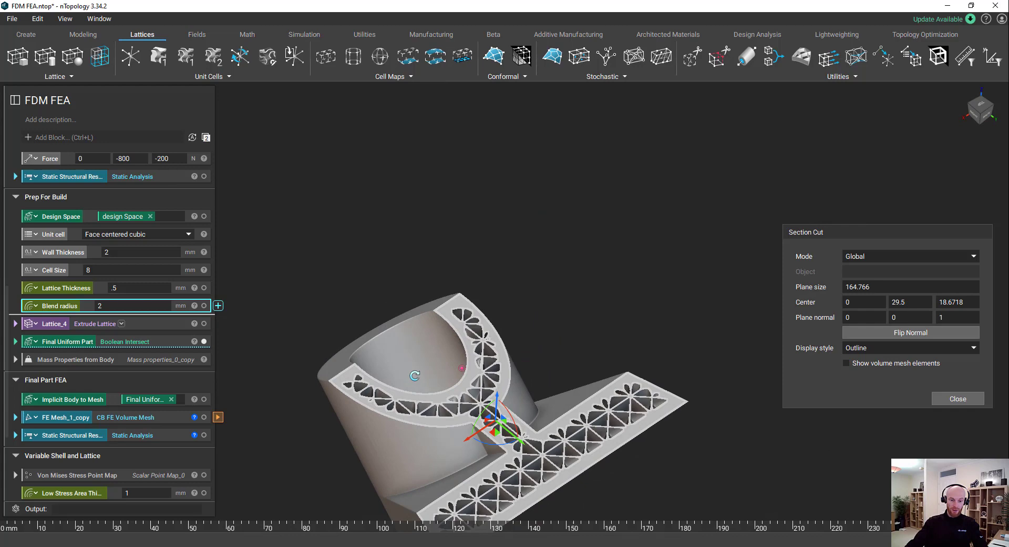
scroll("down", 3)
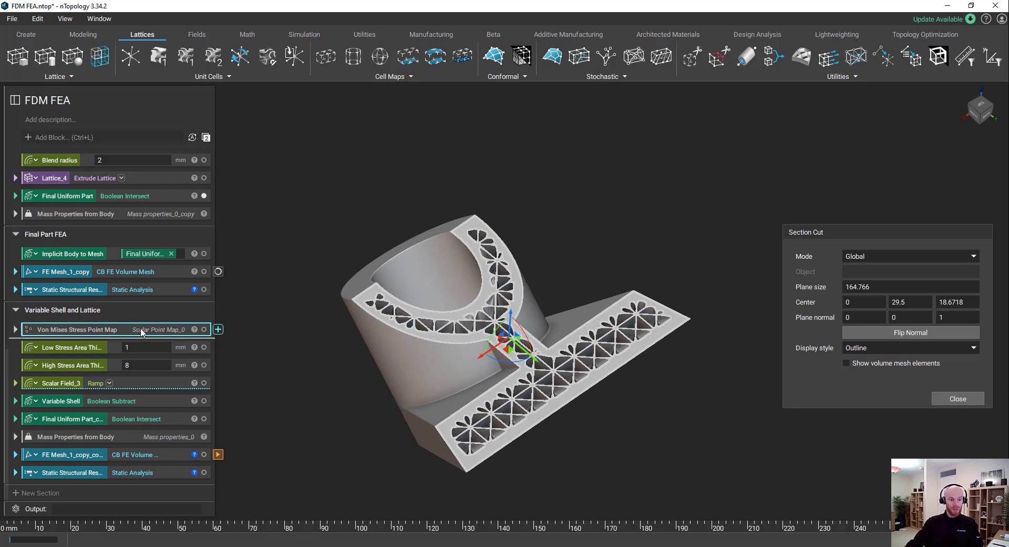
Display the von Mises stress point map, then the variable-shell Final Uniform Part_copy.
left_click(203, 329)
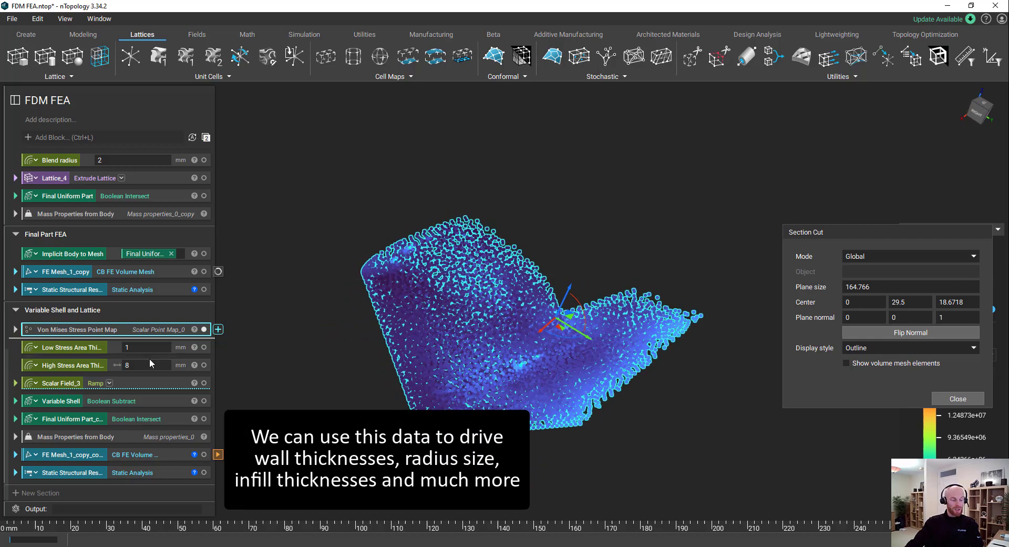
left_click(71, 418)
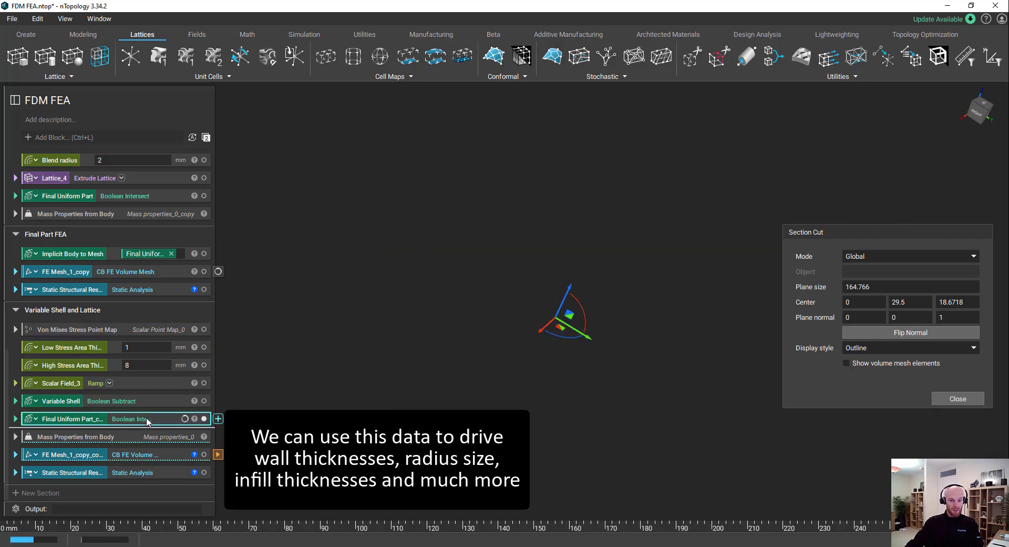